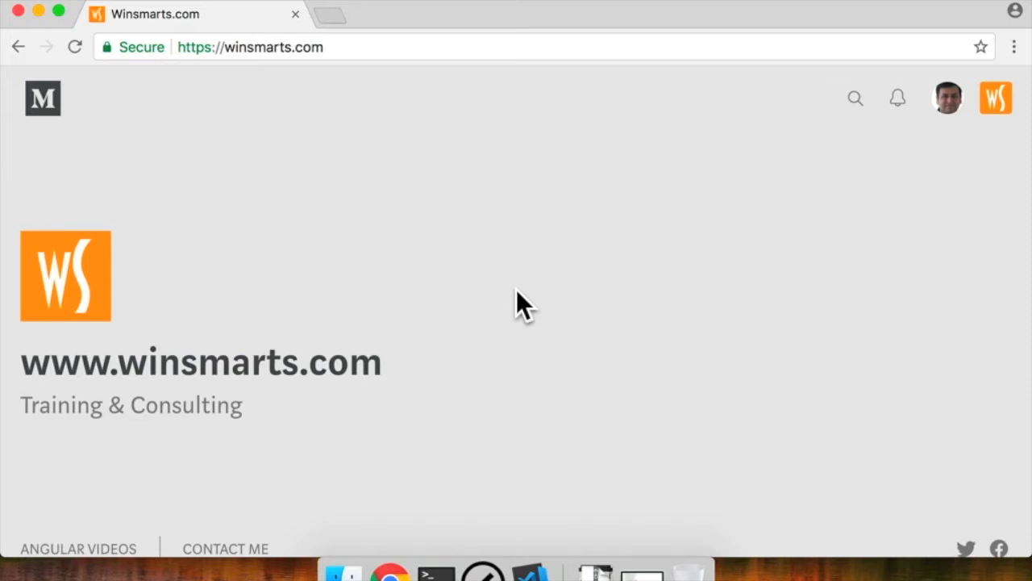
# - Scroll the winsmarts.com blog down to the post list beginning with 'Announcing Zoomer'
pyautogui.scroll(-3)
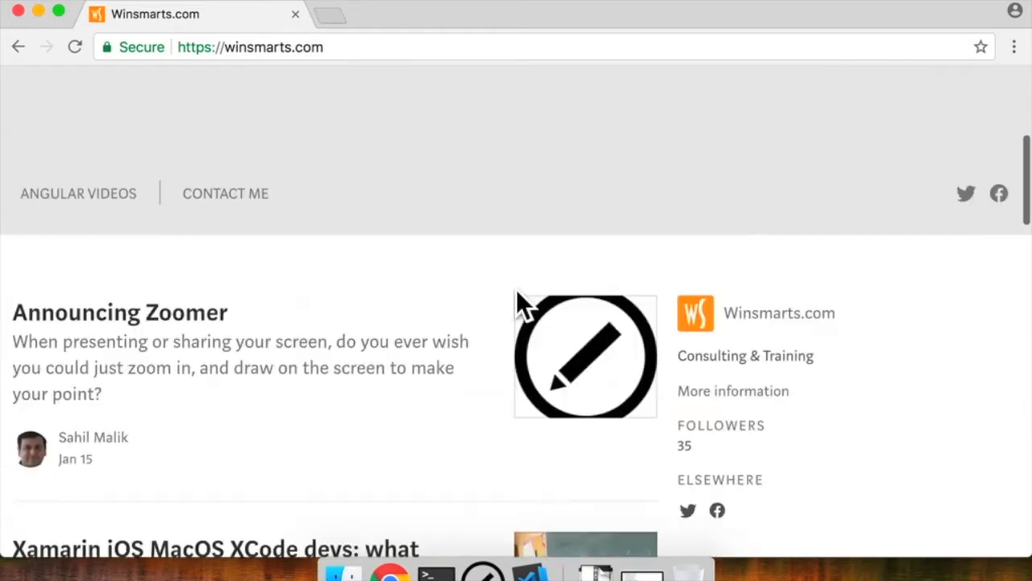
pyautogui.scroll(-3)
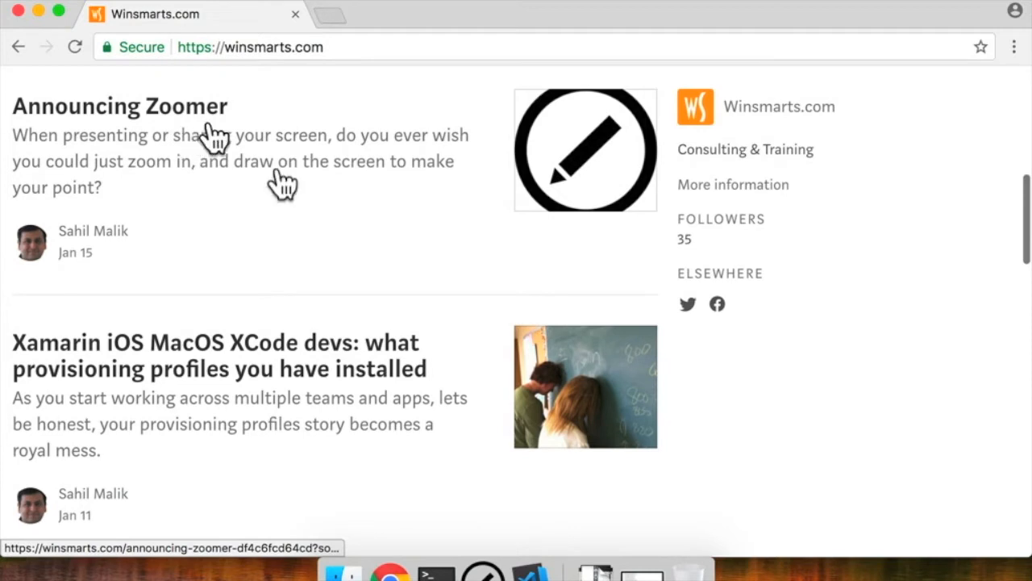
pyautogui.moveTo(308, 197)
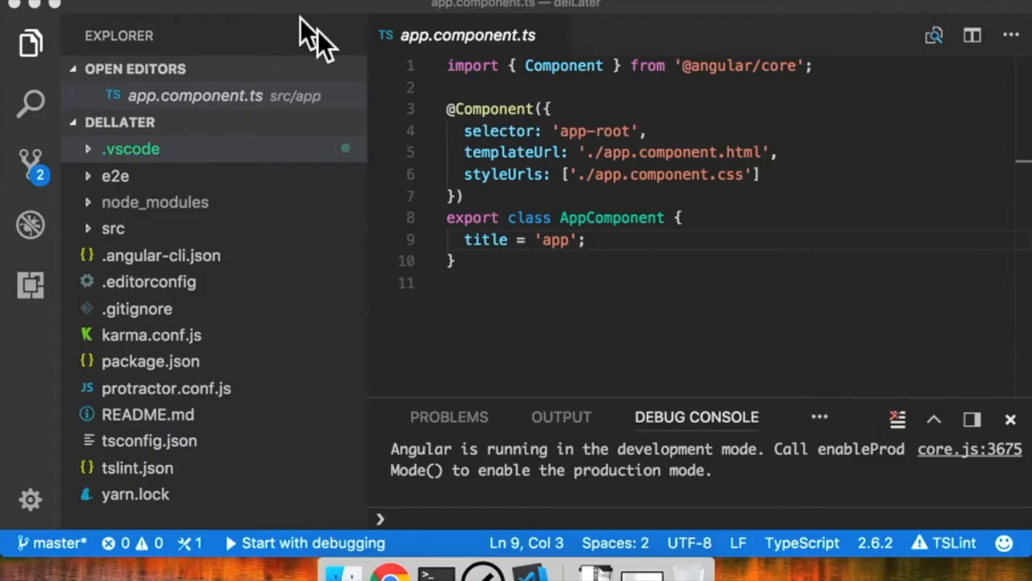
# - Expand .vscode and view launch.json, then tasks.json, then launch.json again
pyautogui.click(129, 148)
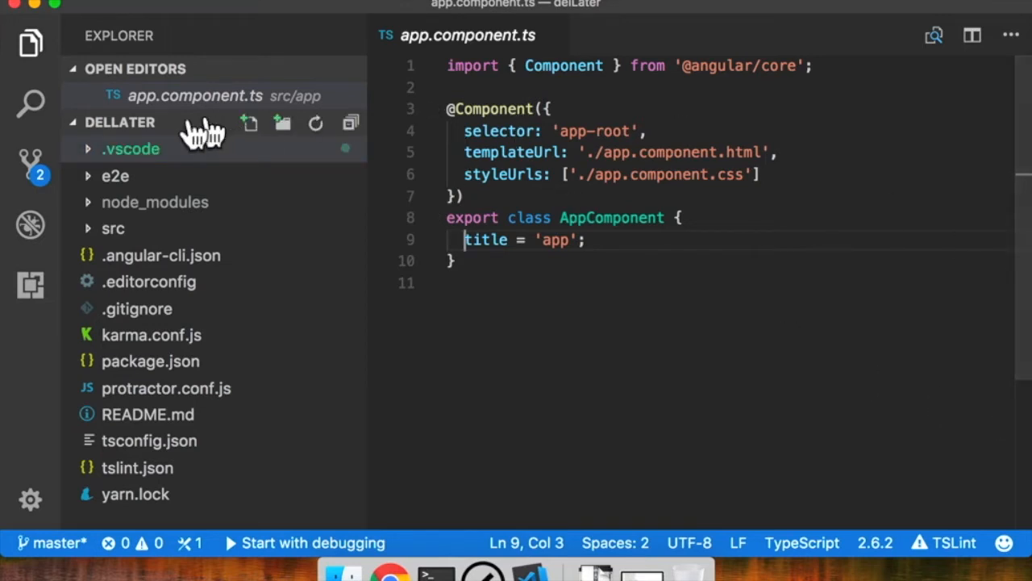
pyautogui.click(130, 148)
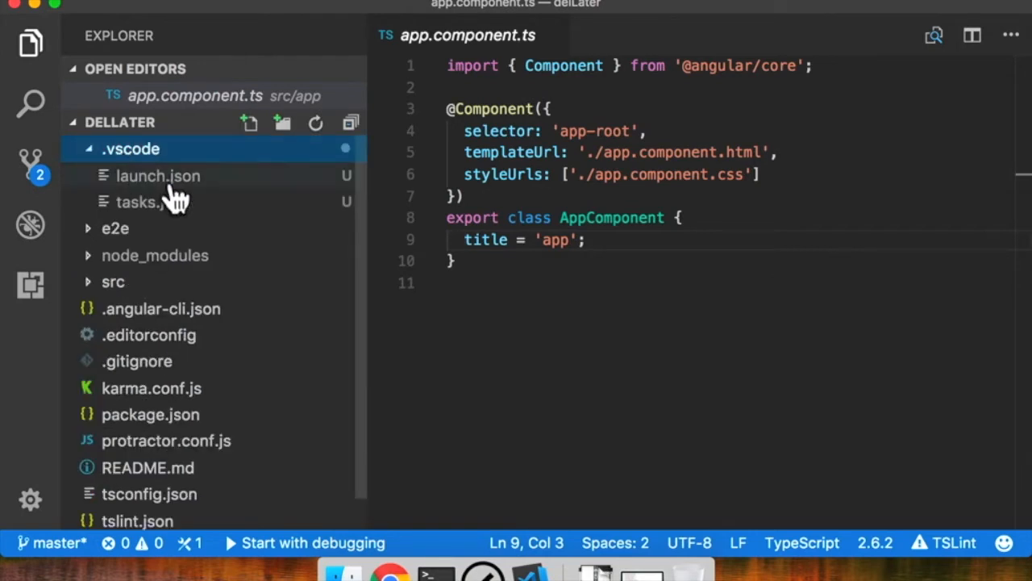
pyautogui.click(158, 175)
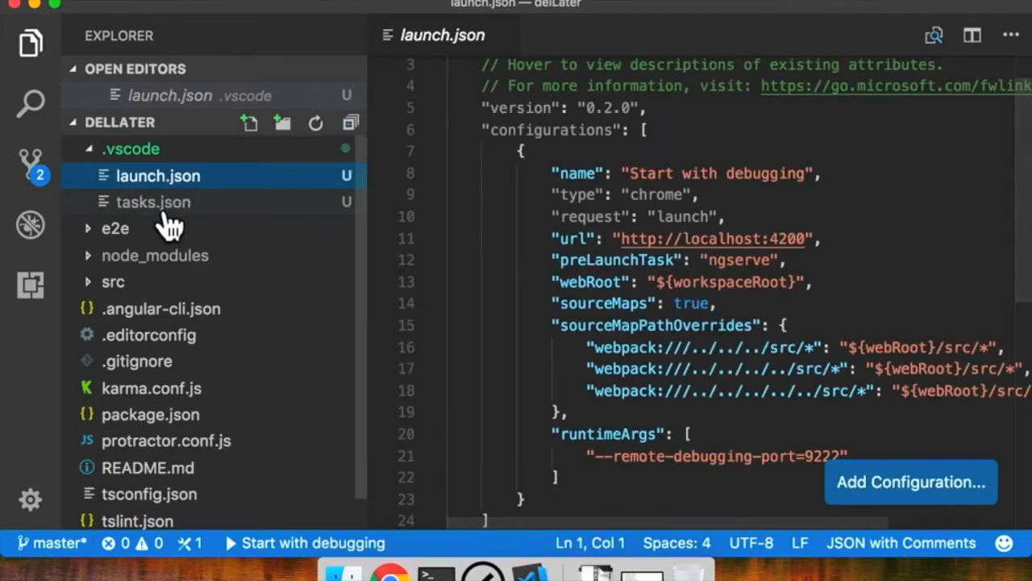
pyautogui.click(153, 202)
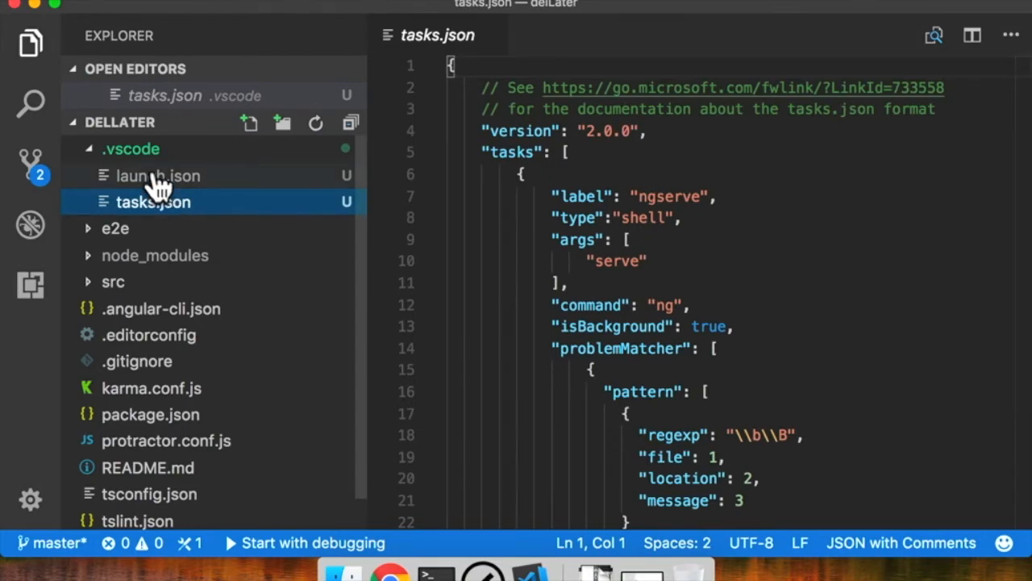
pyautogui.click(158, 175)
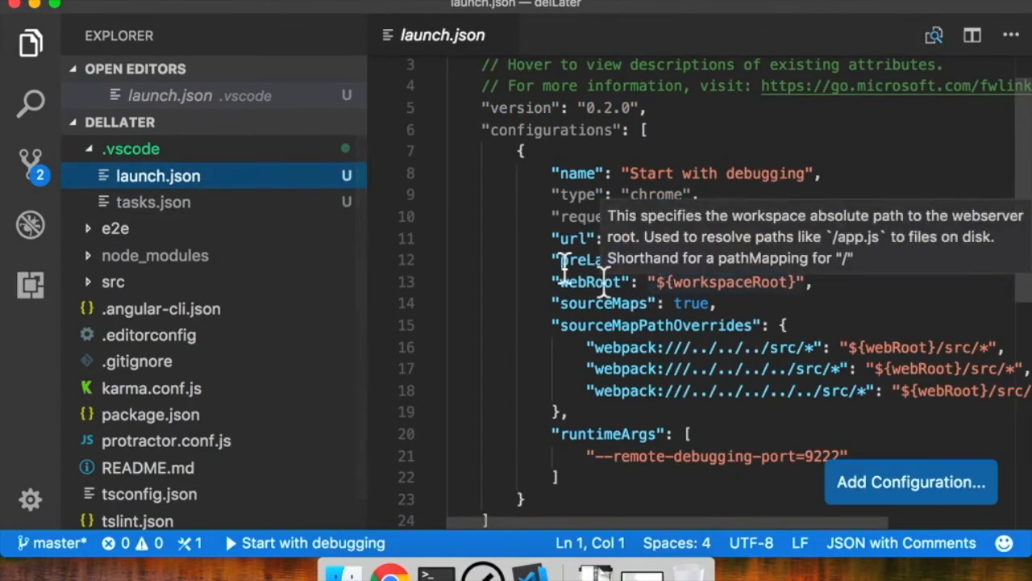
pyautogui.moveTo(169, 202)
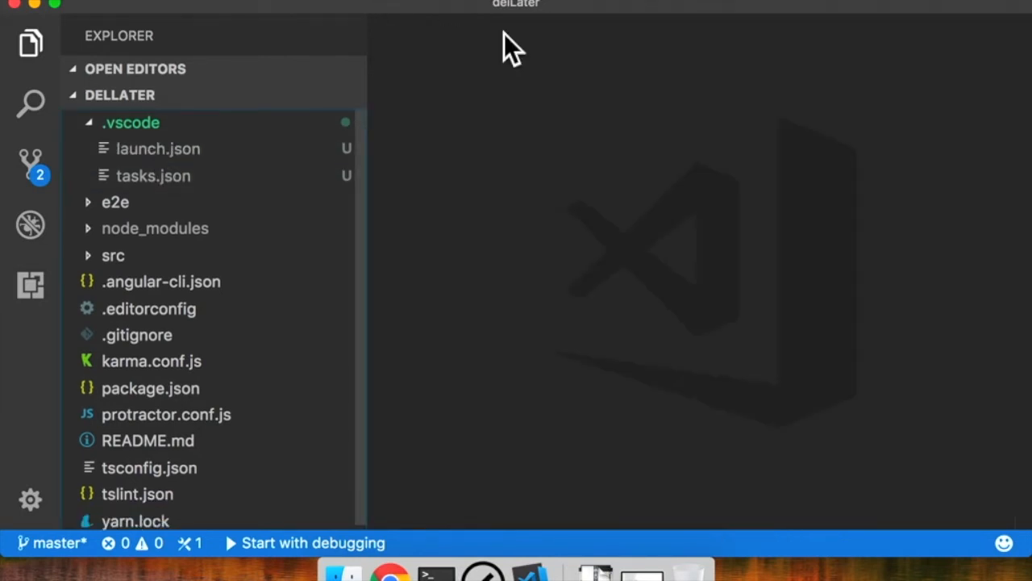
pyautogui.moveTo(500, 318)
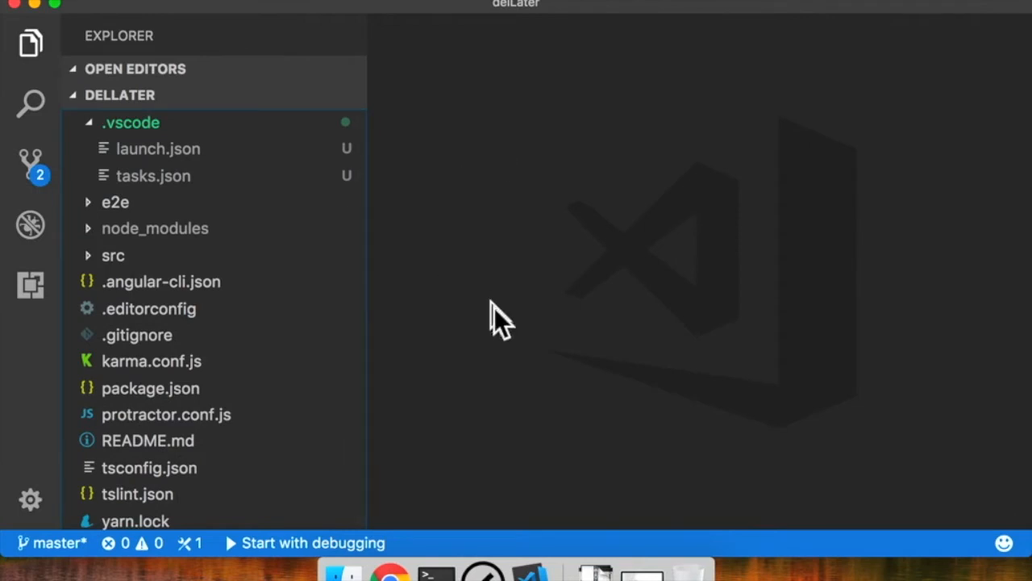
pyautogui.moveTo(460, 355)
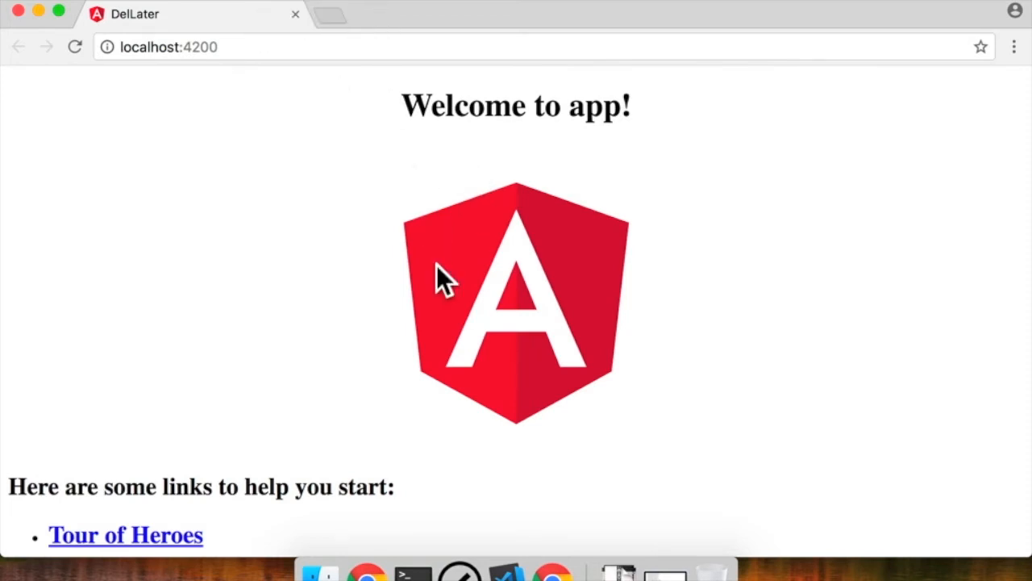
pyautogui.moveTo(553, 572)
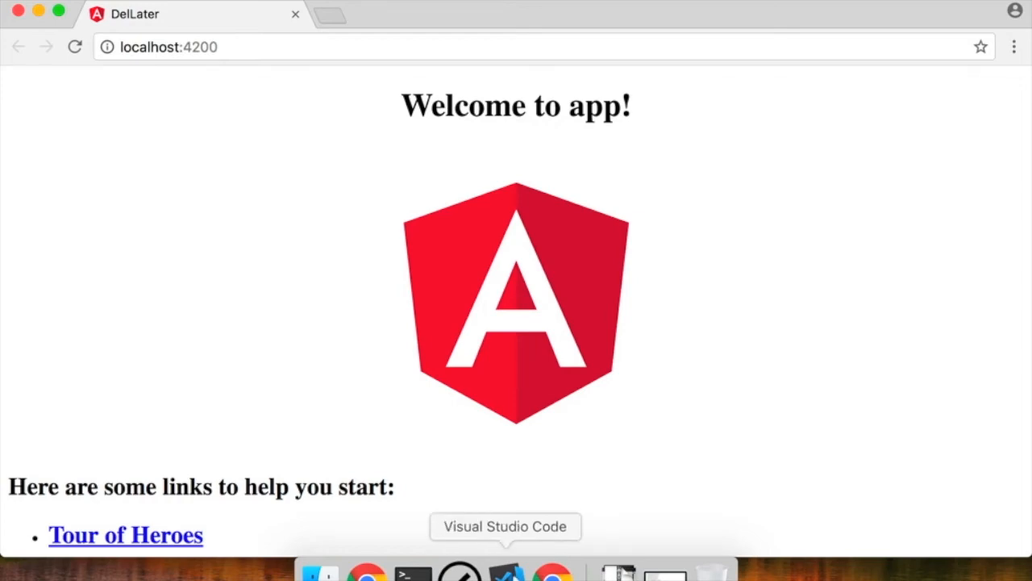
# - Bring Visual Studio Code back to the front from the Dock
pyautogui.click(506, 573)
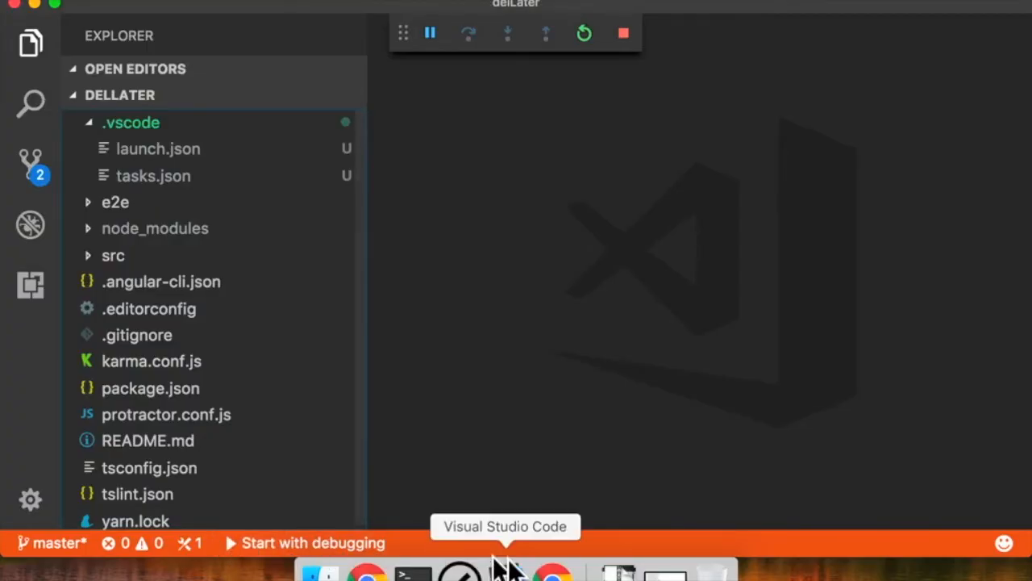
pyautogui.moveTo(564, 561)
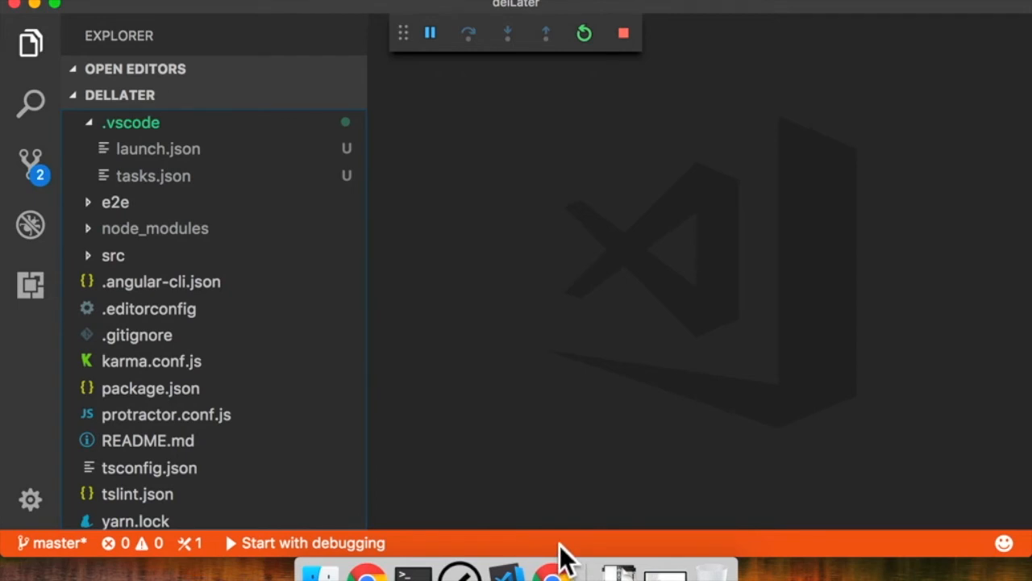
pyautogui.moveTo(496, 533)
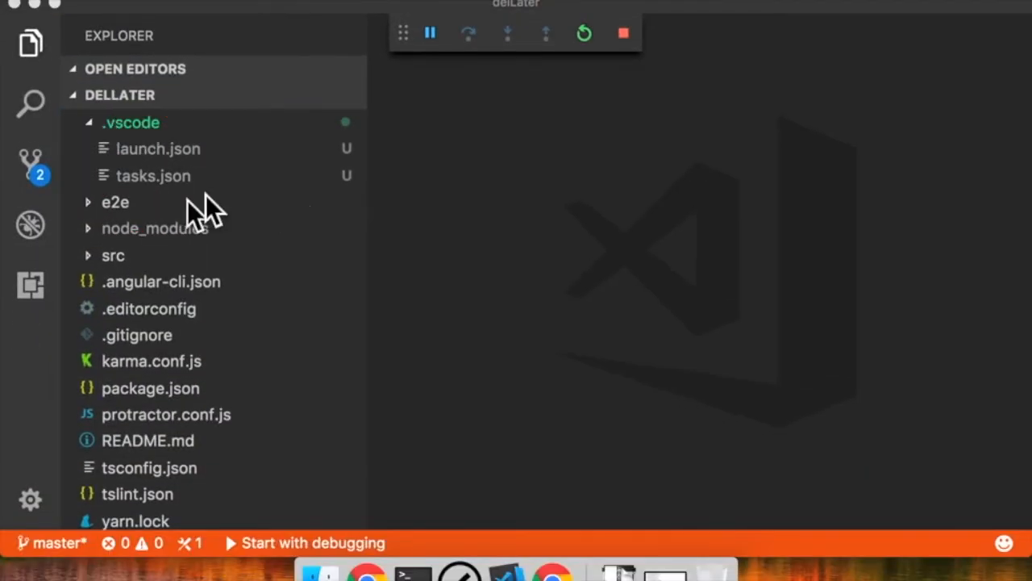
# - Open src/app/app.component.ts, then switch to Chrome to reload the running app
pyautogui.click(112, 255)
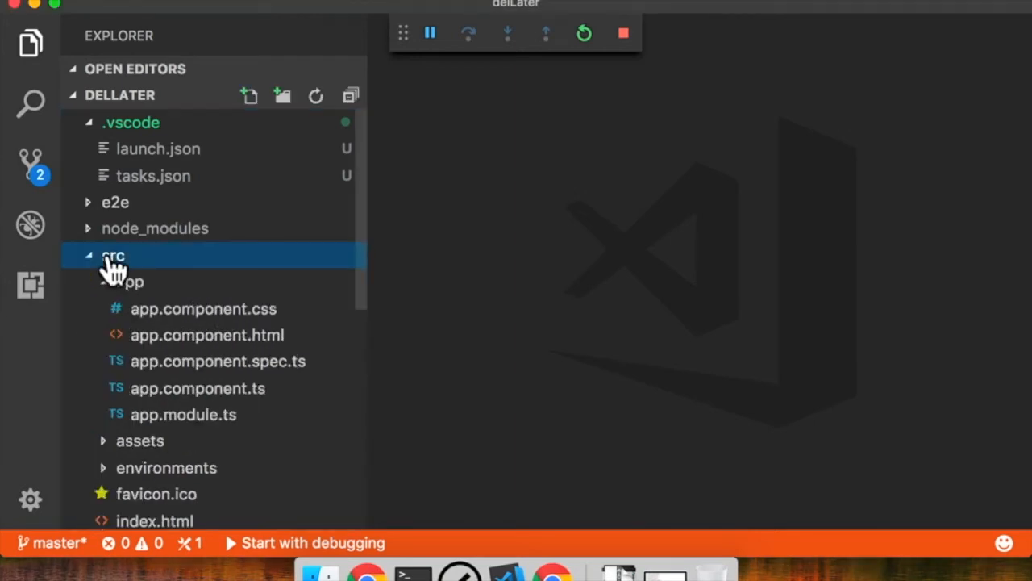
pyautogui.click(198, 388)
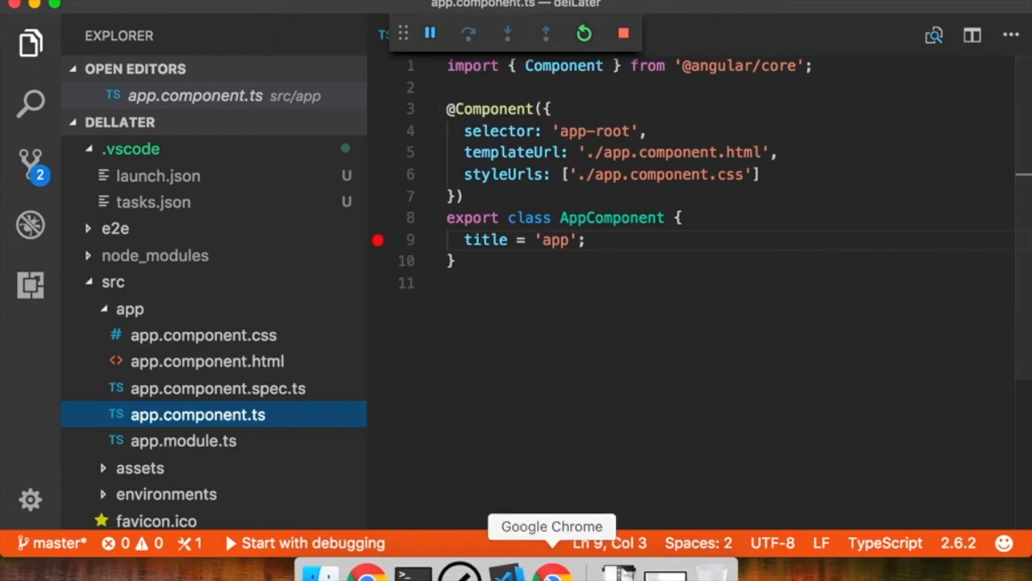
pyautogui.click(553, 572)
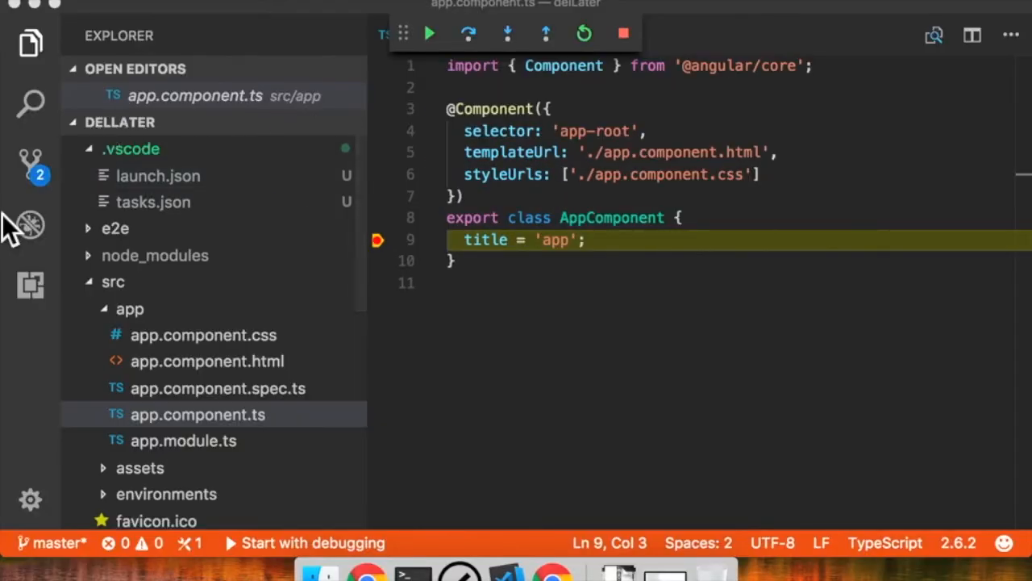
# - Show the Debug view, expand AppComponent's 'this' variables, then stop debugging
pyautogui.click(198, 414)
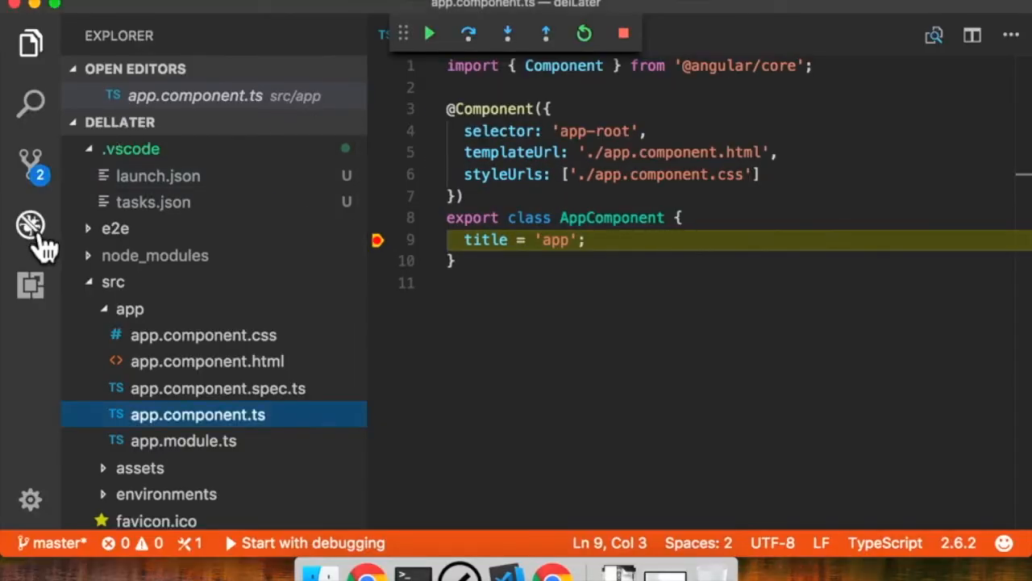
pyautogui.click(31, 224)
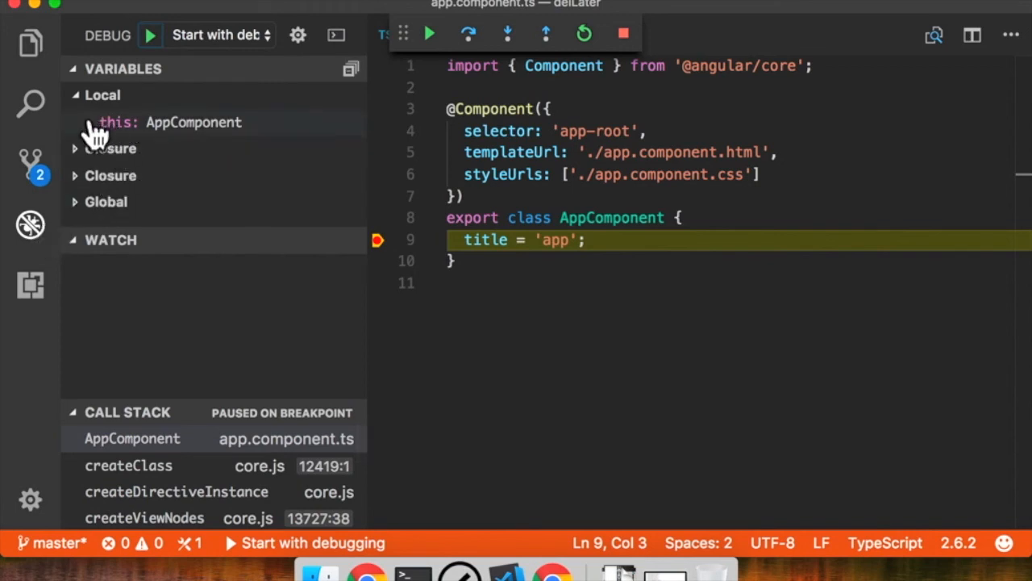
pyautogui.click(119, 122)
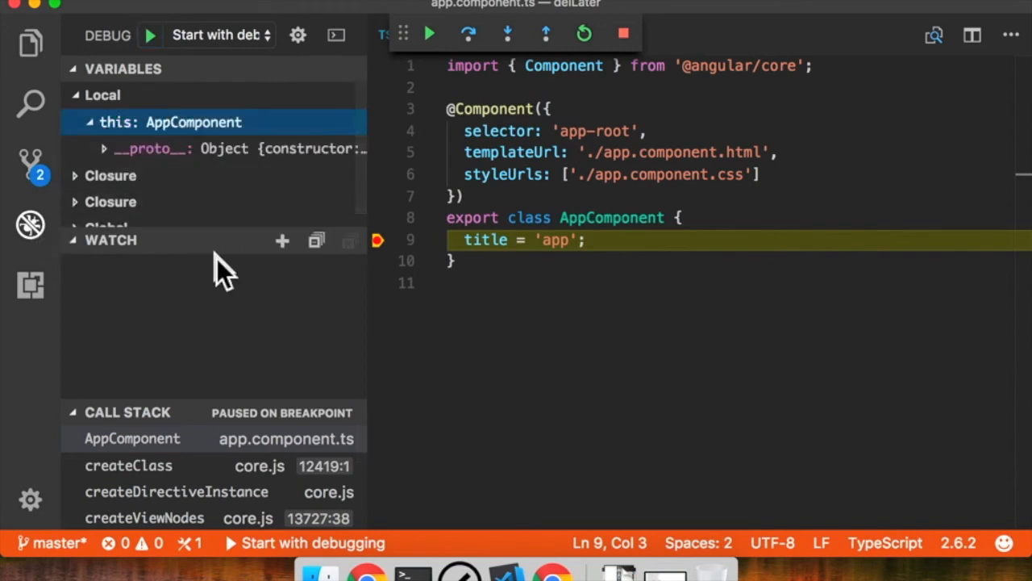
pyautogui.moveTo(225, 254)
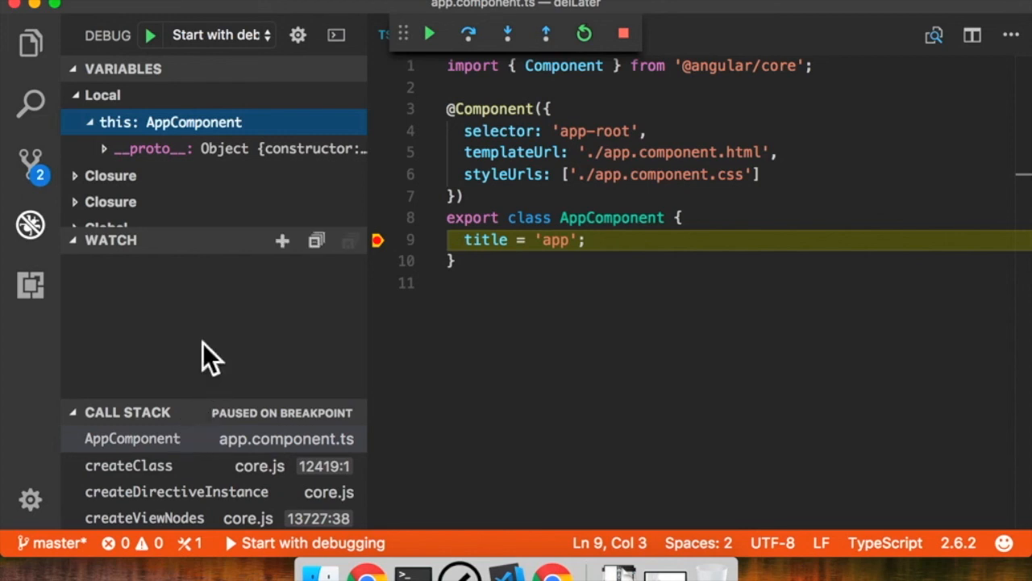
pyautogui.moveTo(208, 353)
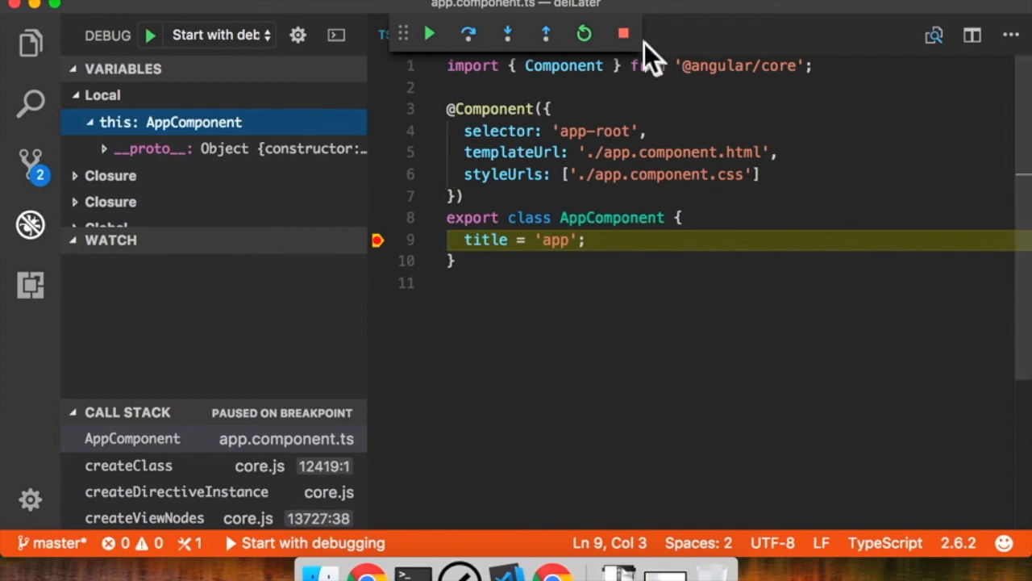
pyautogui.click(623, 33)
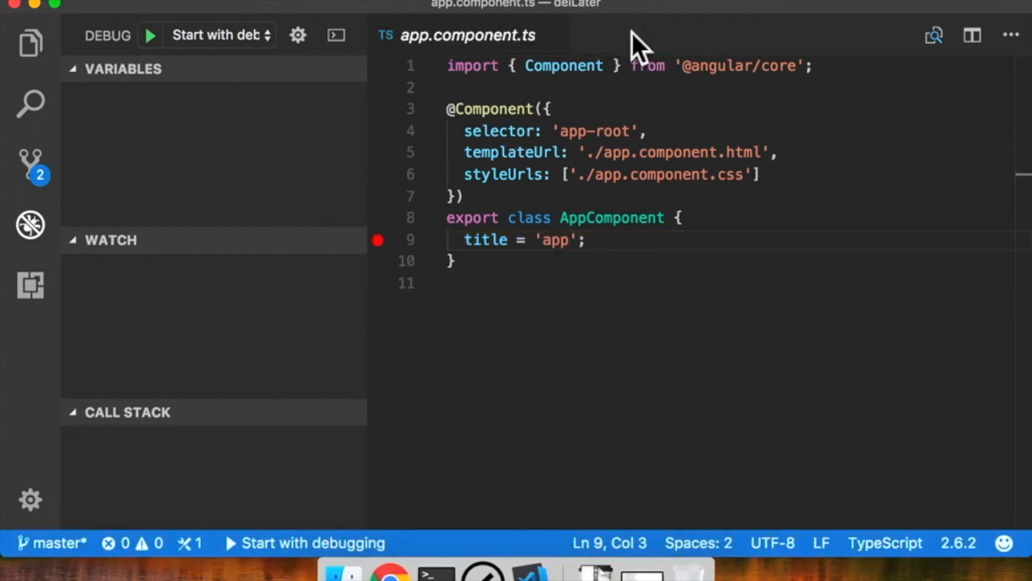